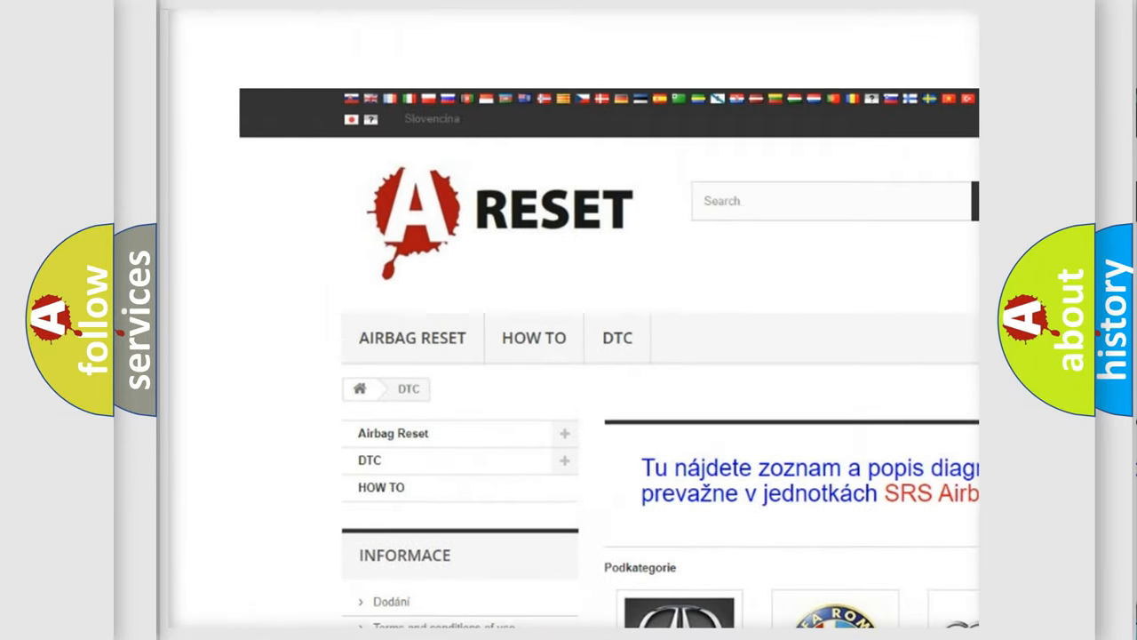
- Open the LINCOLN DTC tile and skim its diagnostic code subcategories, returning to the top
scroll("down", 3)
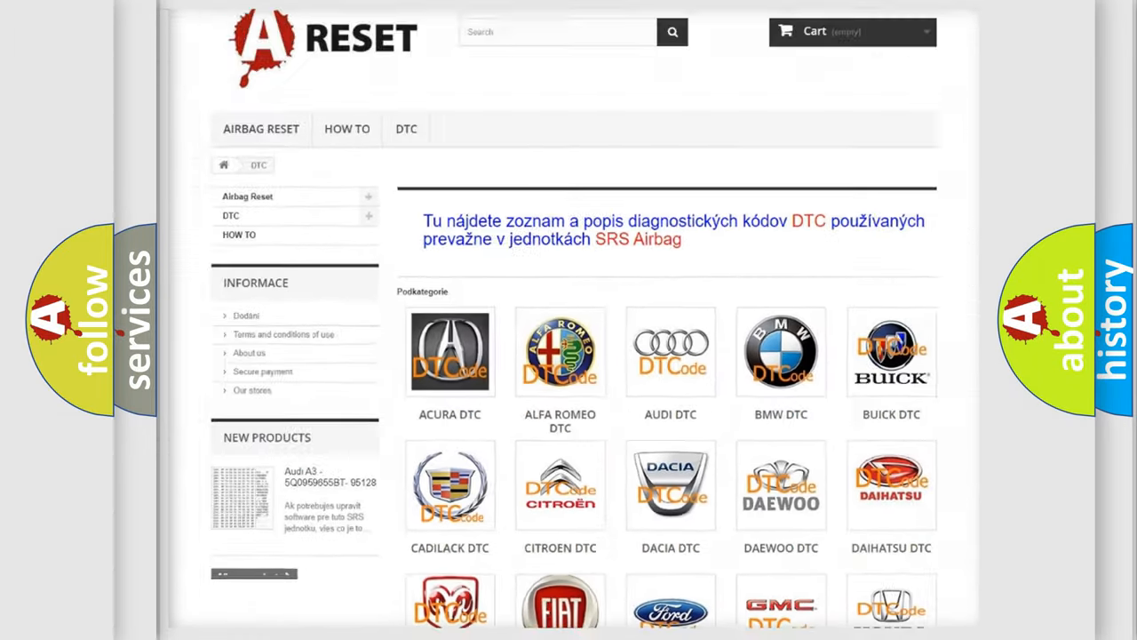
scroll("down", 3)
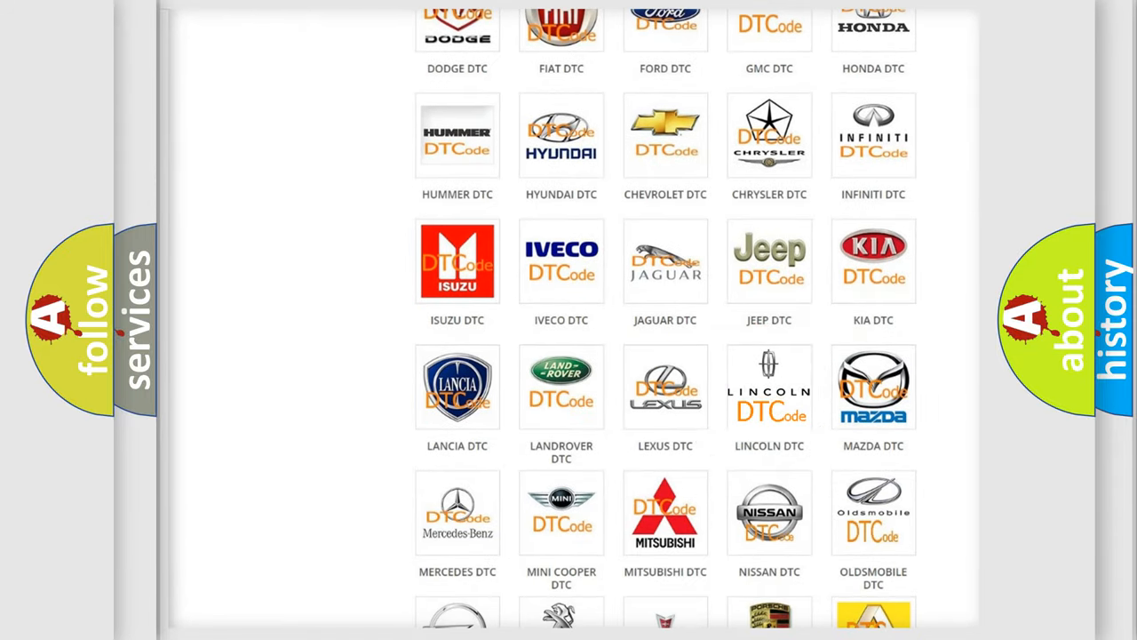
left_click(770, 387)
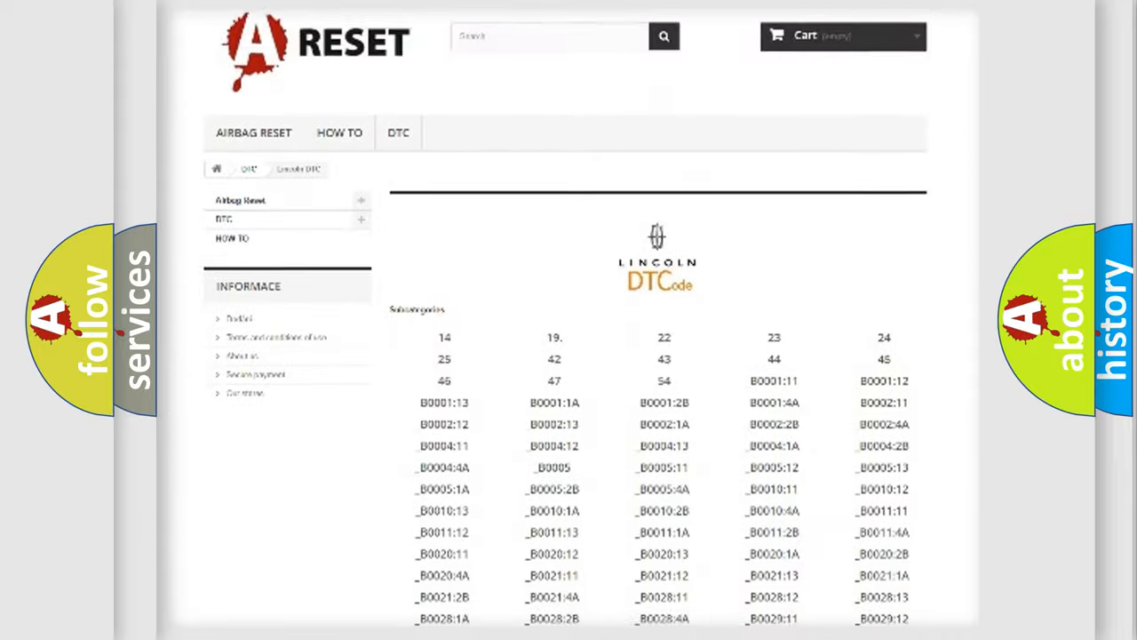
scroll("down", 3)
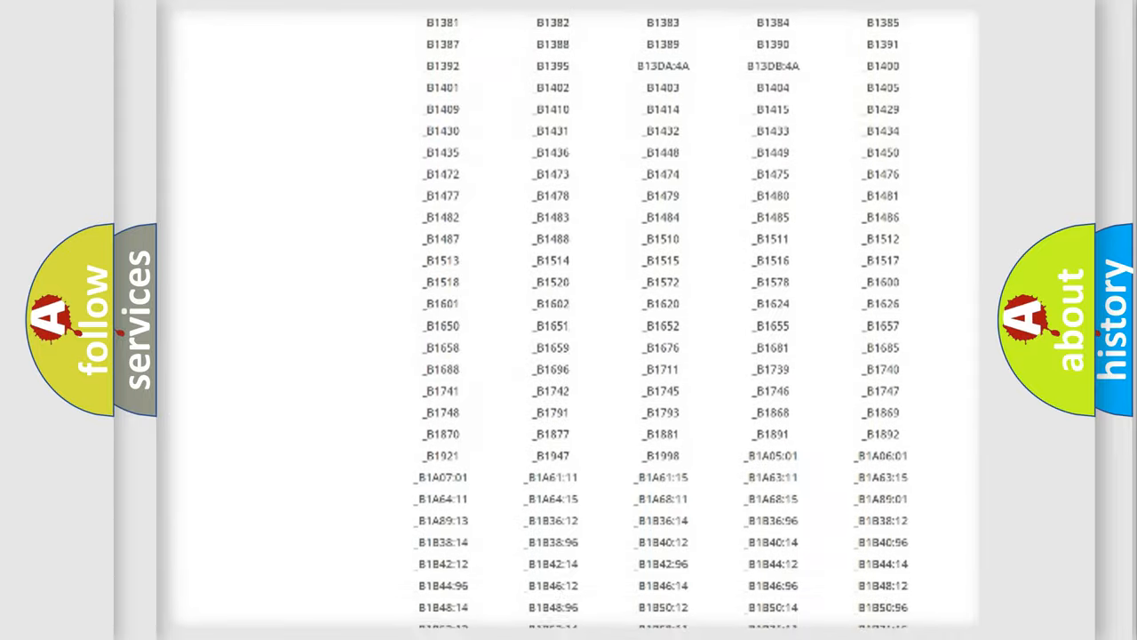
scroll("up", 3)
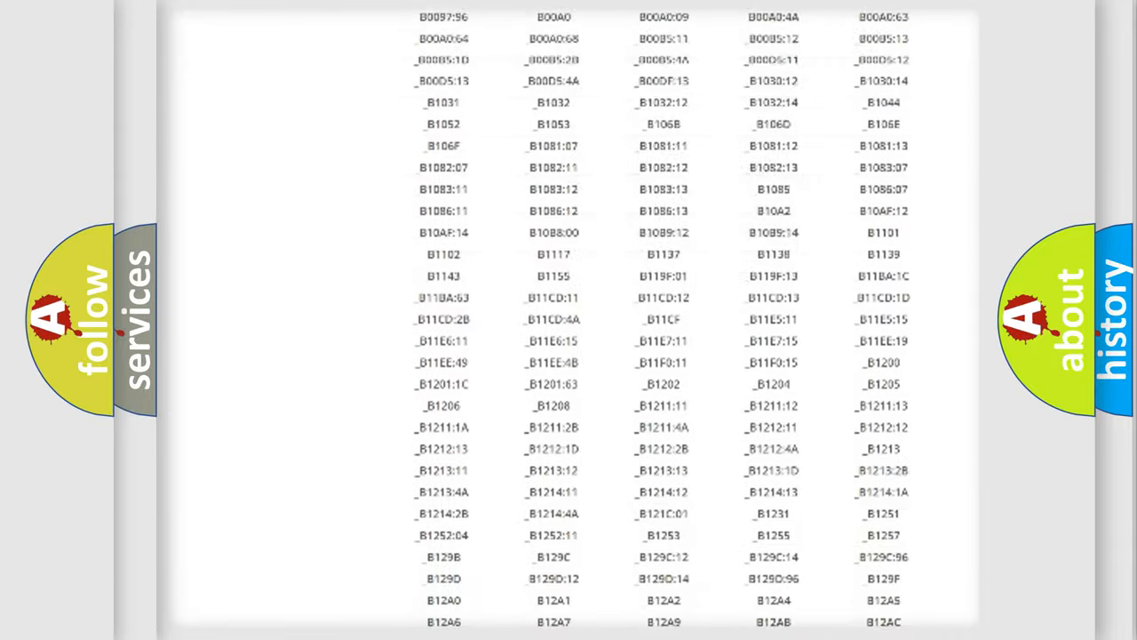
scroll("up", 3)
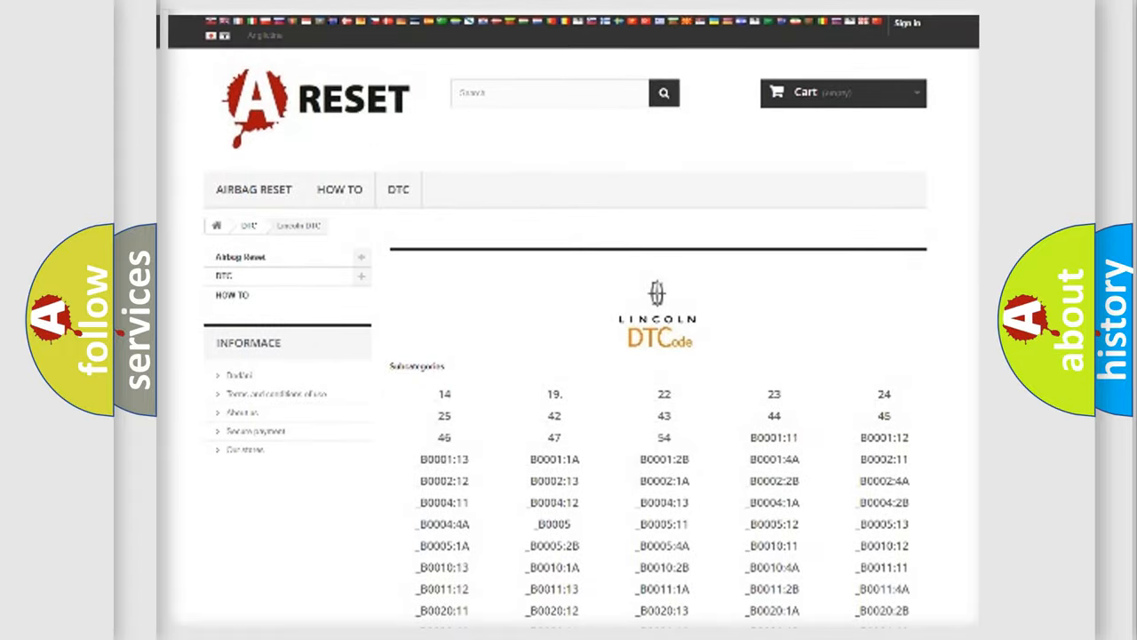